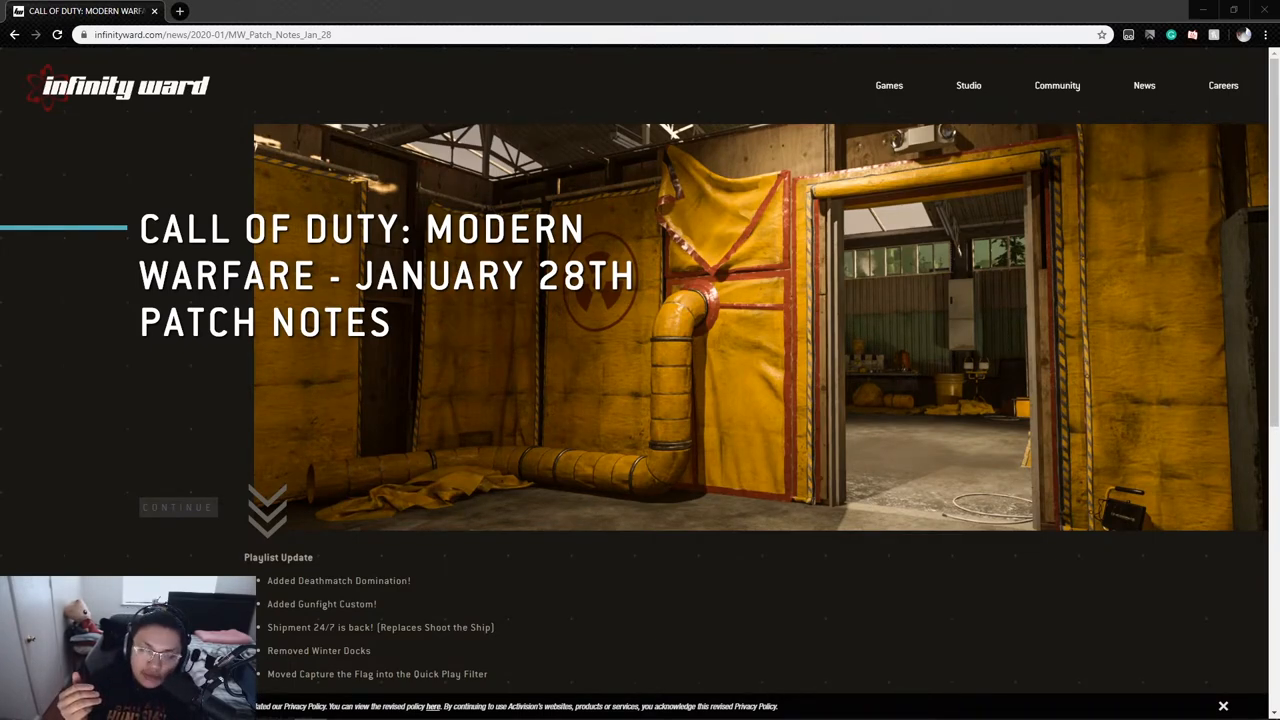
- Scroll down until the Playlist Update and General Fixes lists are visible
{"action": "scroll", "scroll_direction": "down", "scroll_amount": 3}
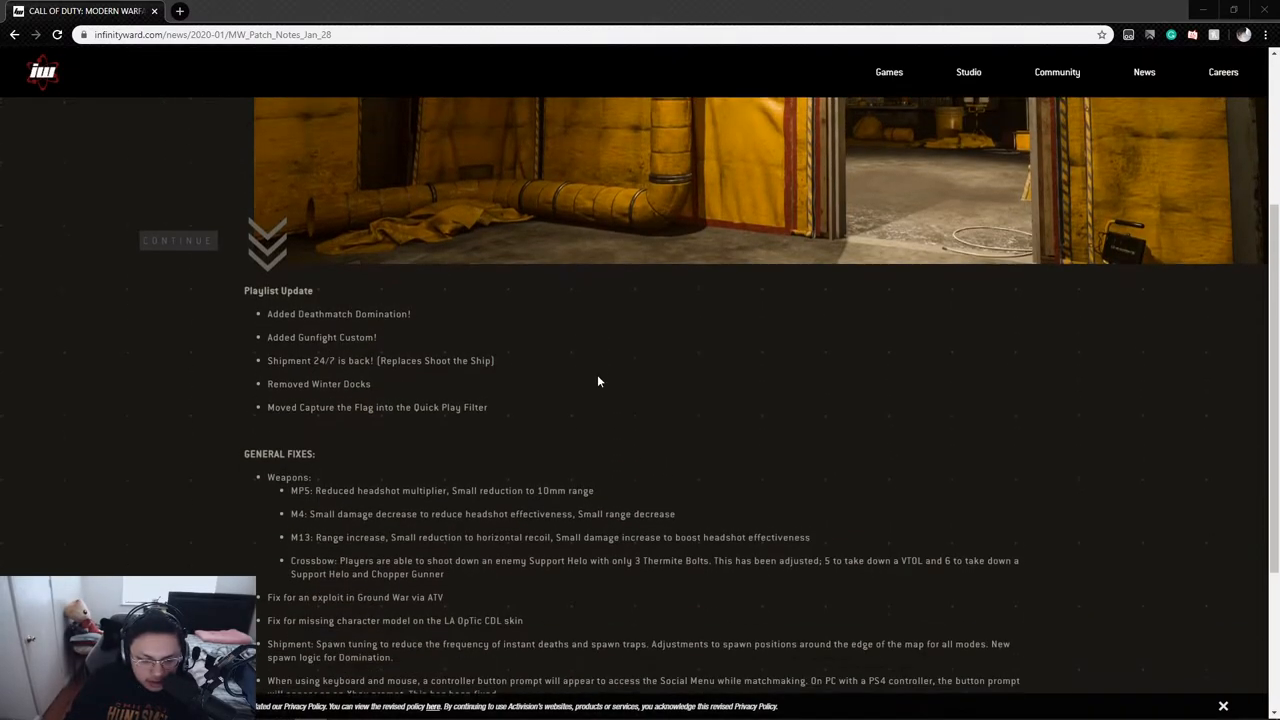
{"action": "scroll", "scroll_direction": "down", "scroll_amount": 3}
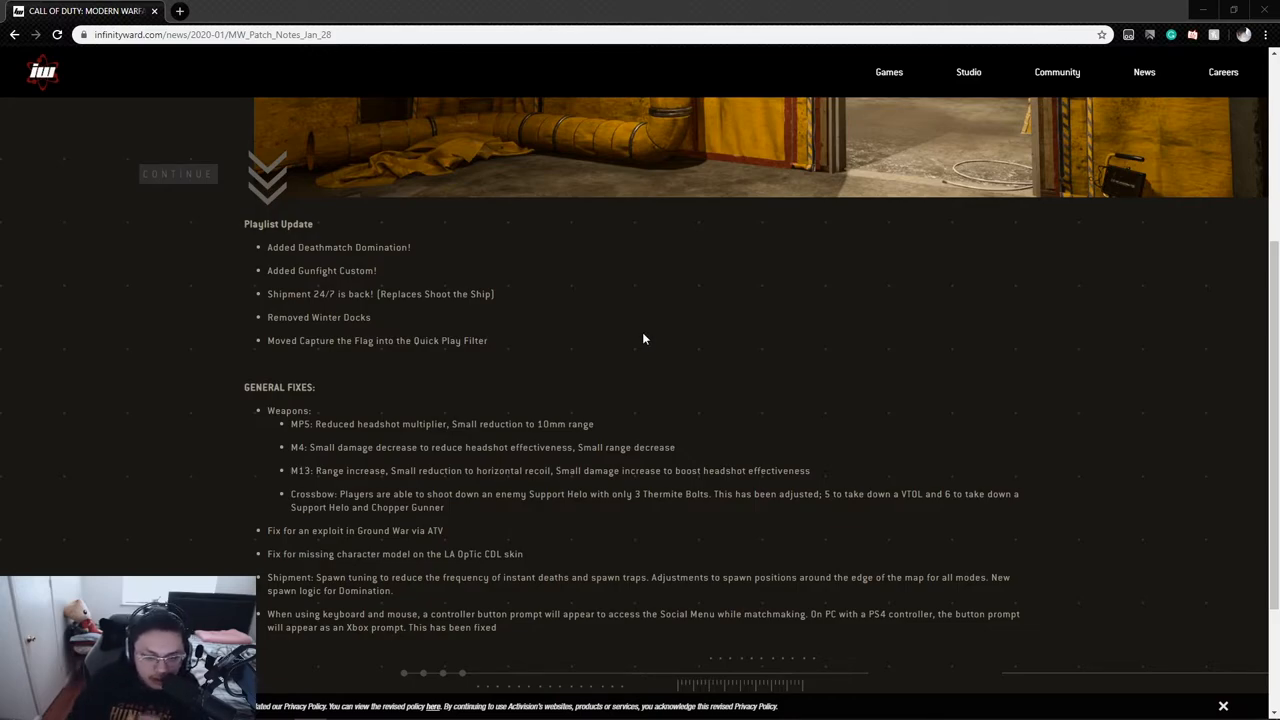
- Scroll to the page bottom so the remaining General Fixes and footer show
{"action": "scroll", "scroll_direction": "down", "scroll_amount": 3}
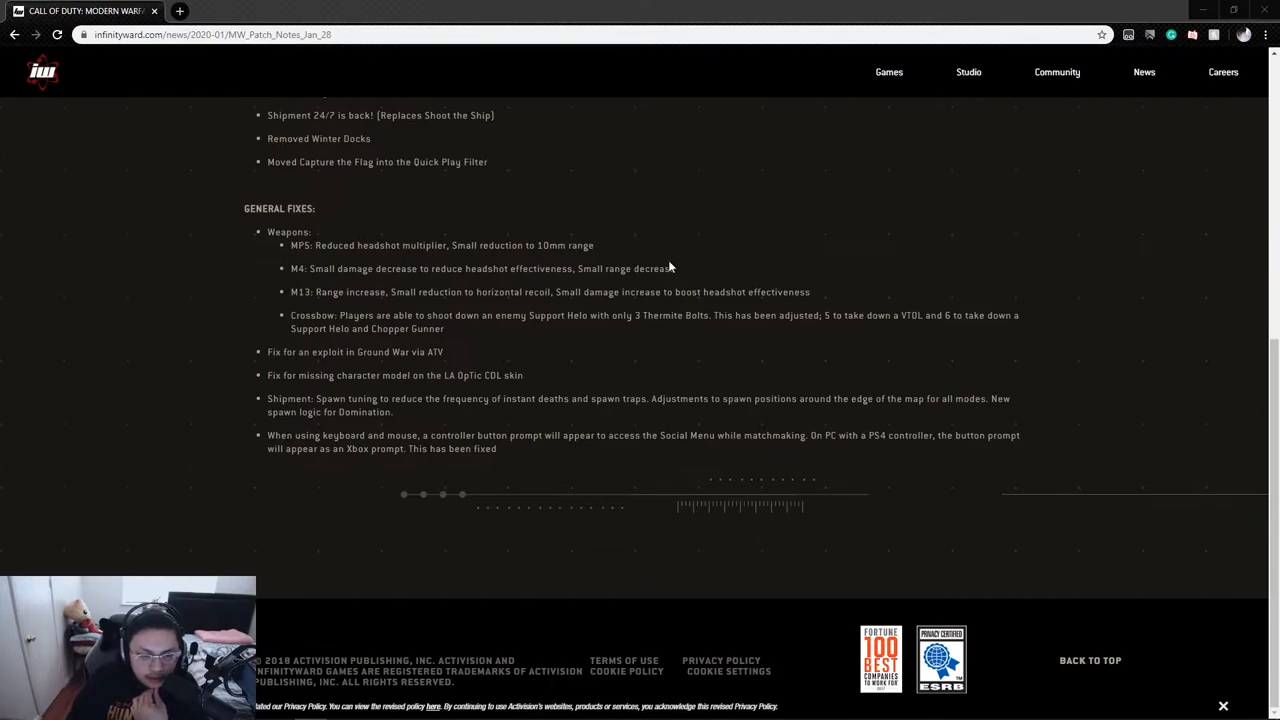
{"action": "mouse_move", "coordinate": [684, 234]}
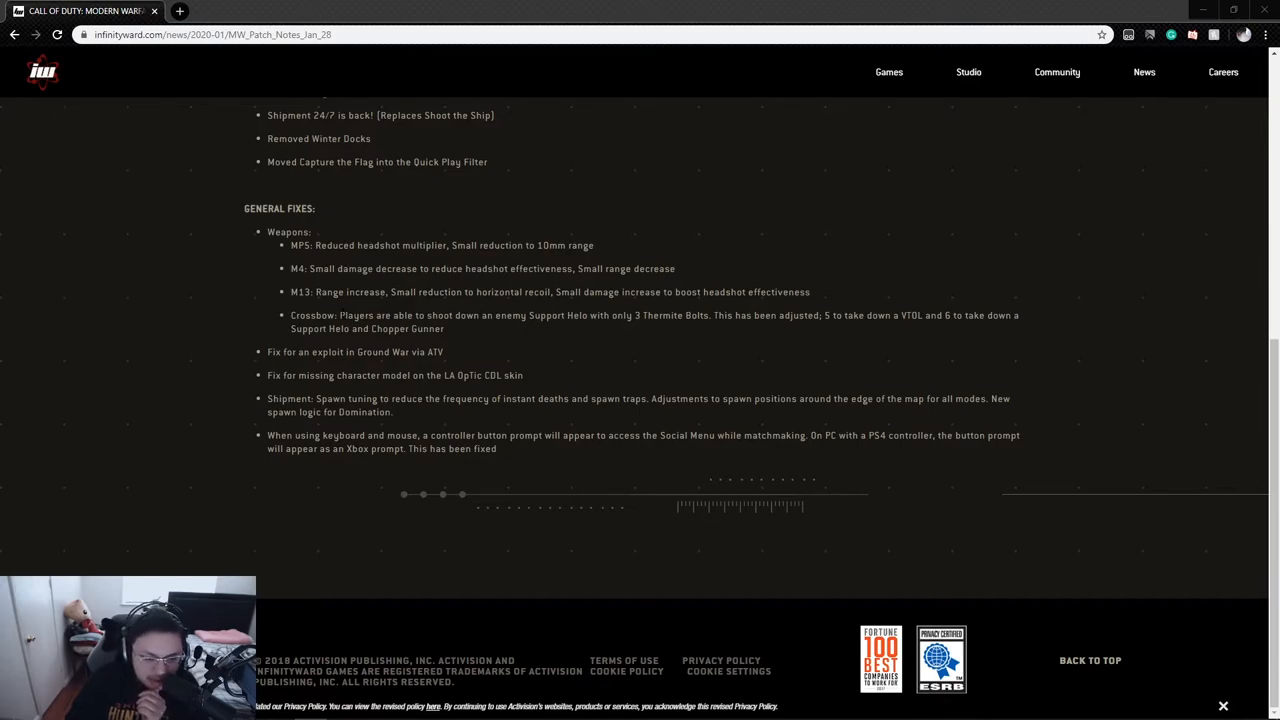
{"action": "mouse_move", "coordinate": [594, 332]}
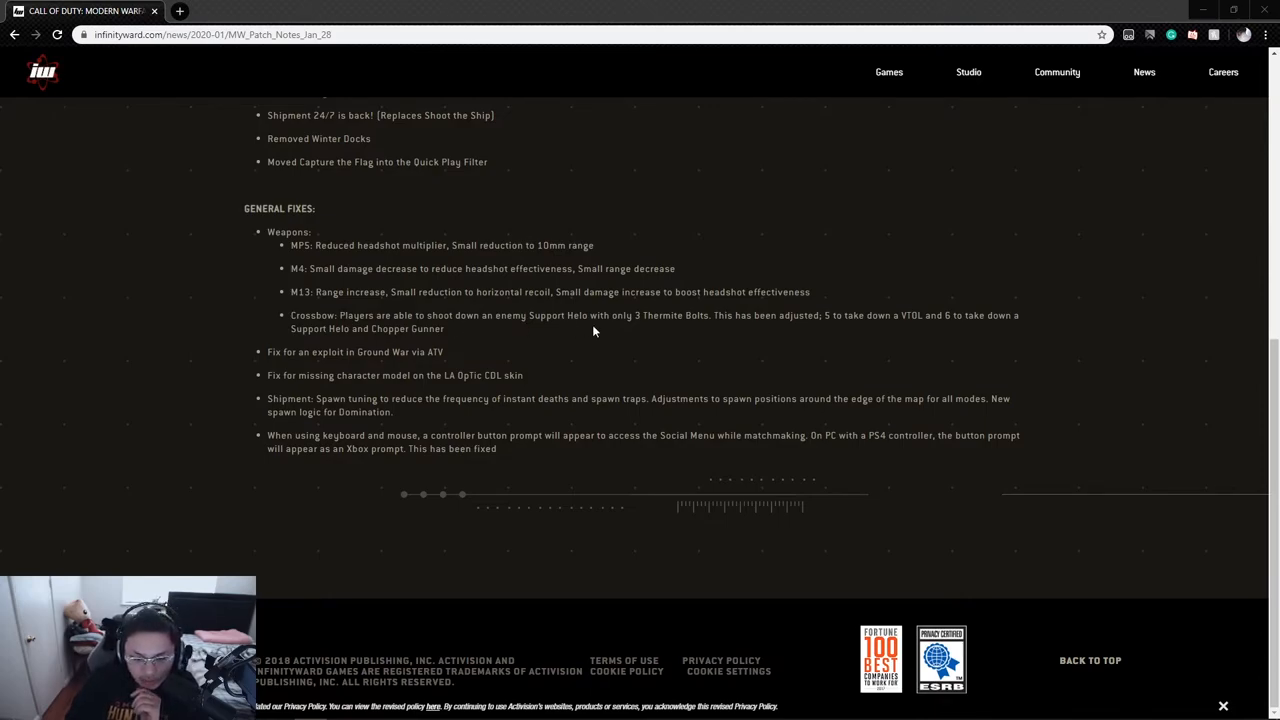
{"action": "mouse_move", "coordinate": [802, 332]}
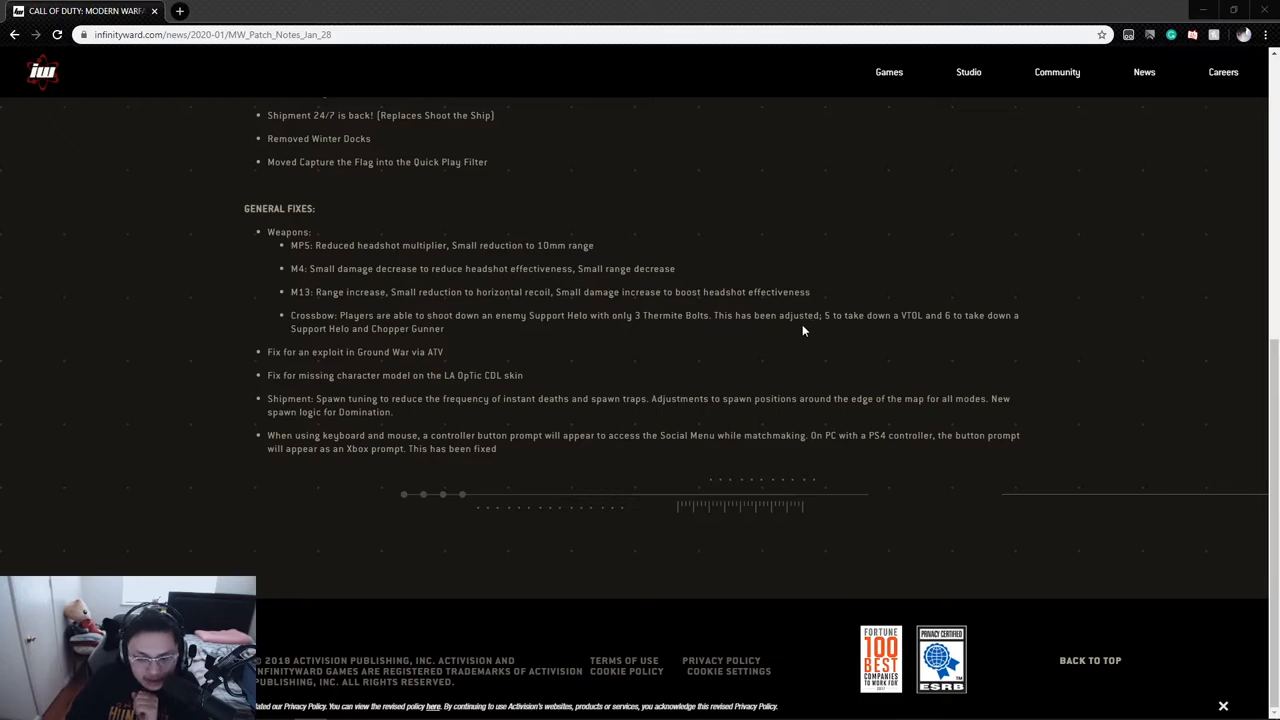
{"action": "mouse_move", "coordinate": [892, 328]}
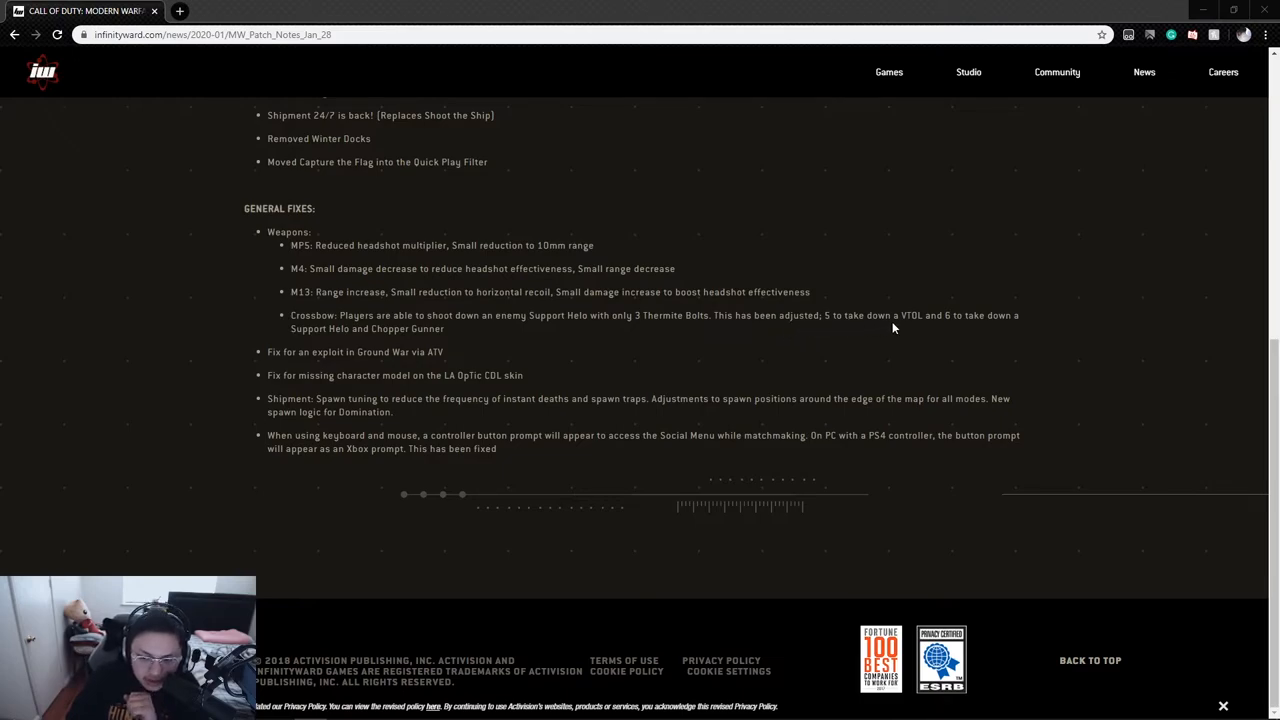
{"action": "mouse_move", "coordinate": [488, 342]}
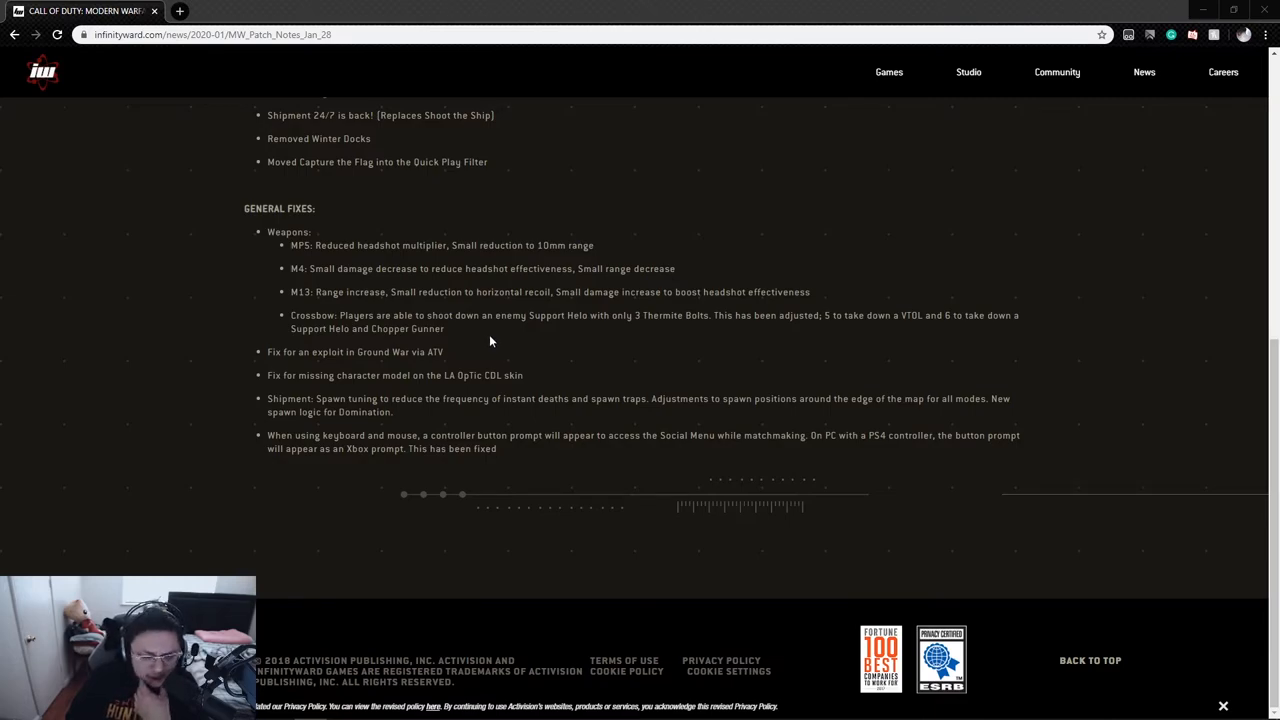
{"action": "mouse_move", "coordinate": [450, 356]}
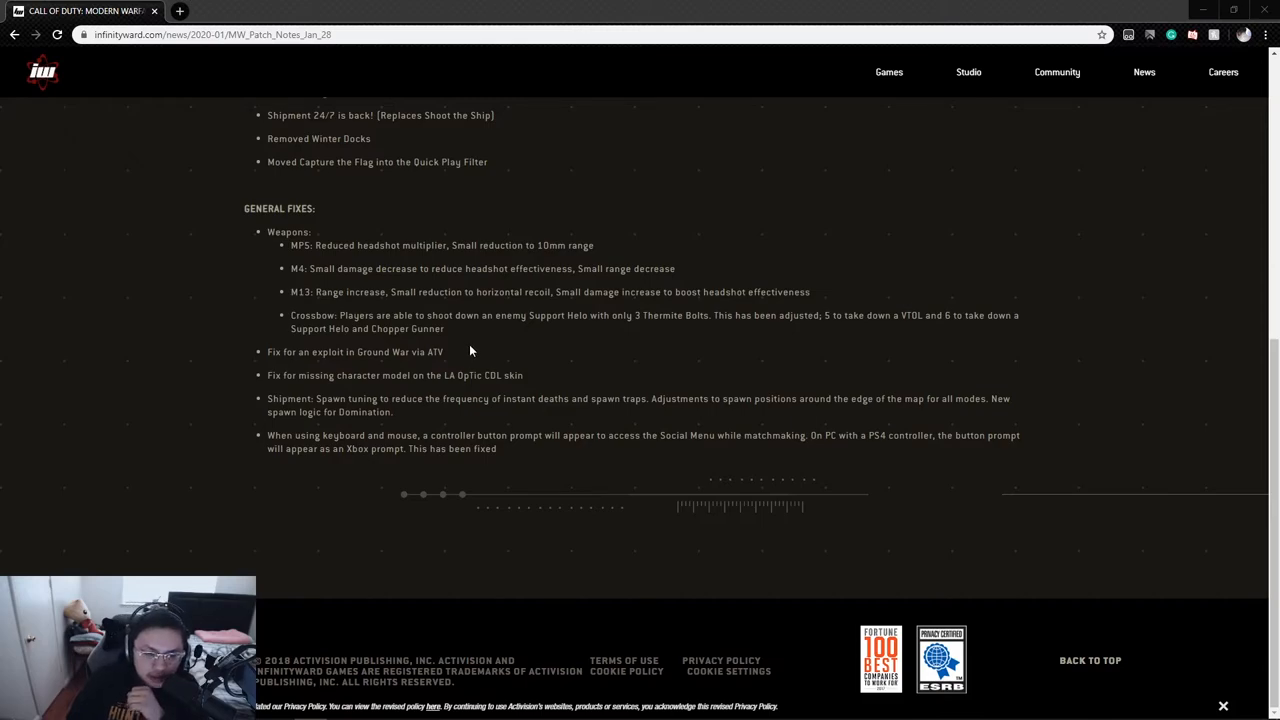
{"action": "mouse_move", "coordinate": [452, 356]}
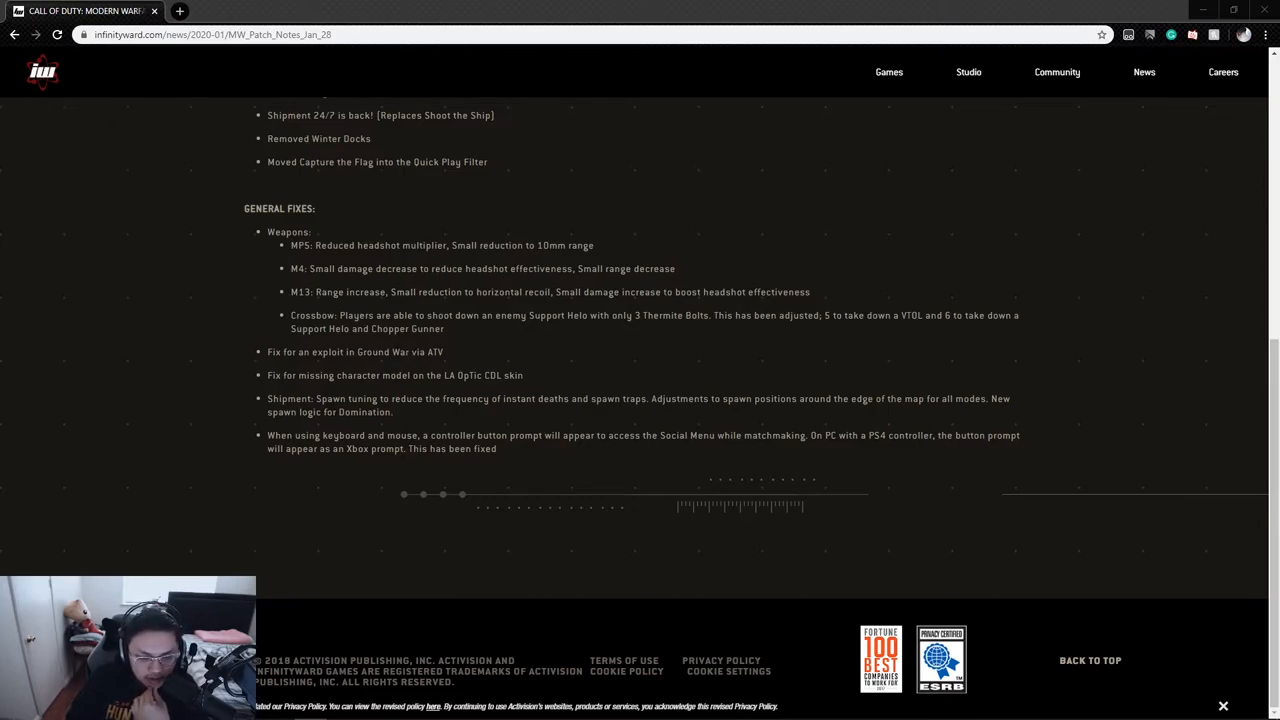
{"action": "mouse_move", "coordinate": [568, 350]}
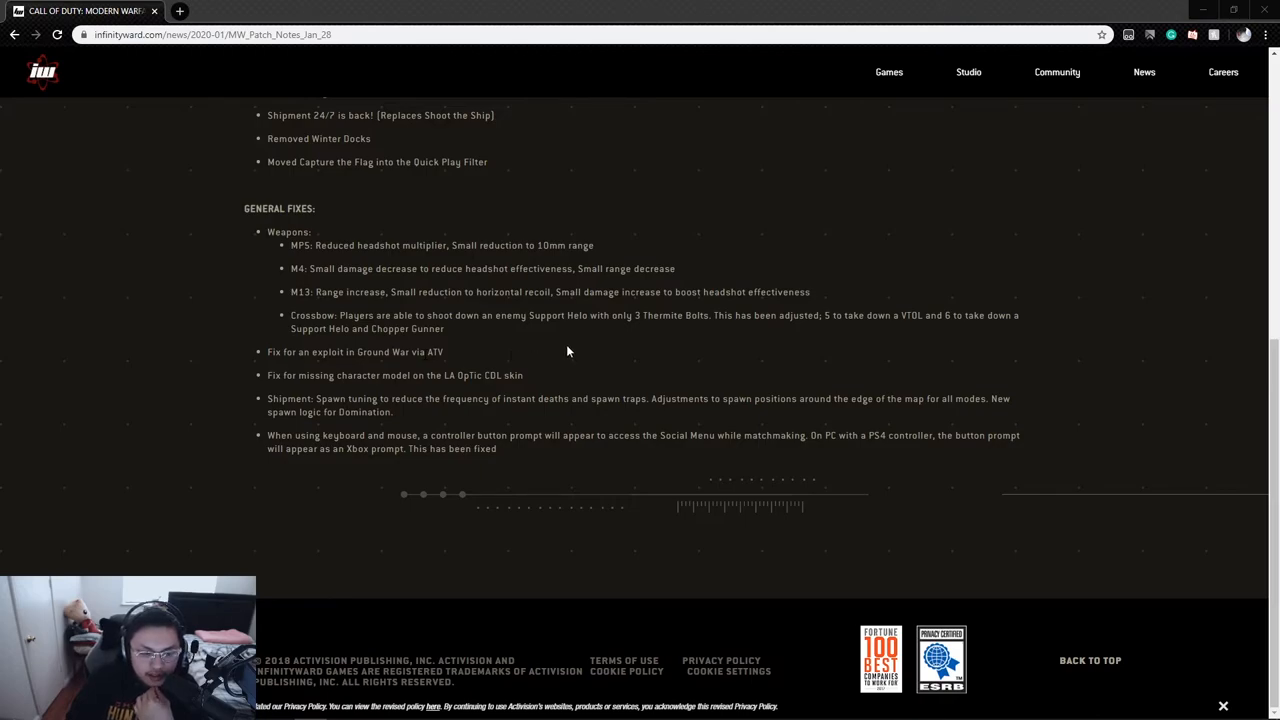
{"action": "mouse_move", "coordinate": [590, 348]}
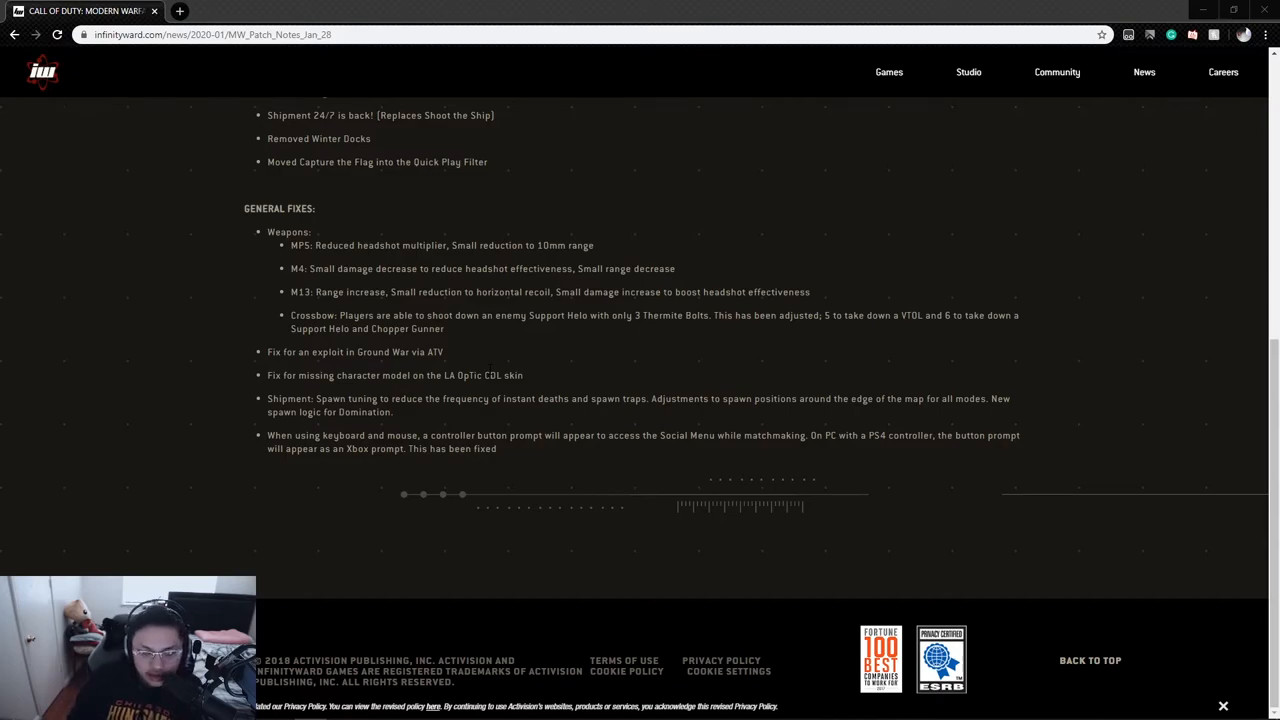
- Move back up toward the Playlist Update section above General Fixes
{"action": "double_click", "coordinate": [468, 376]}
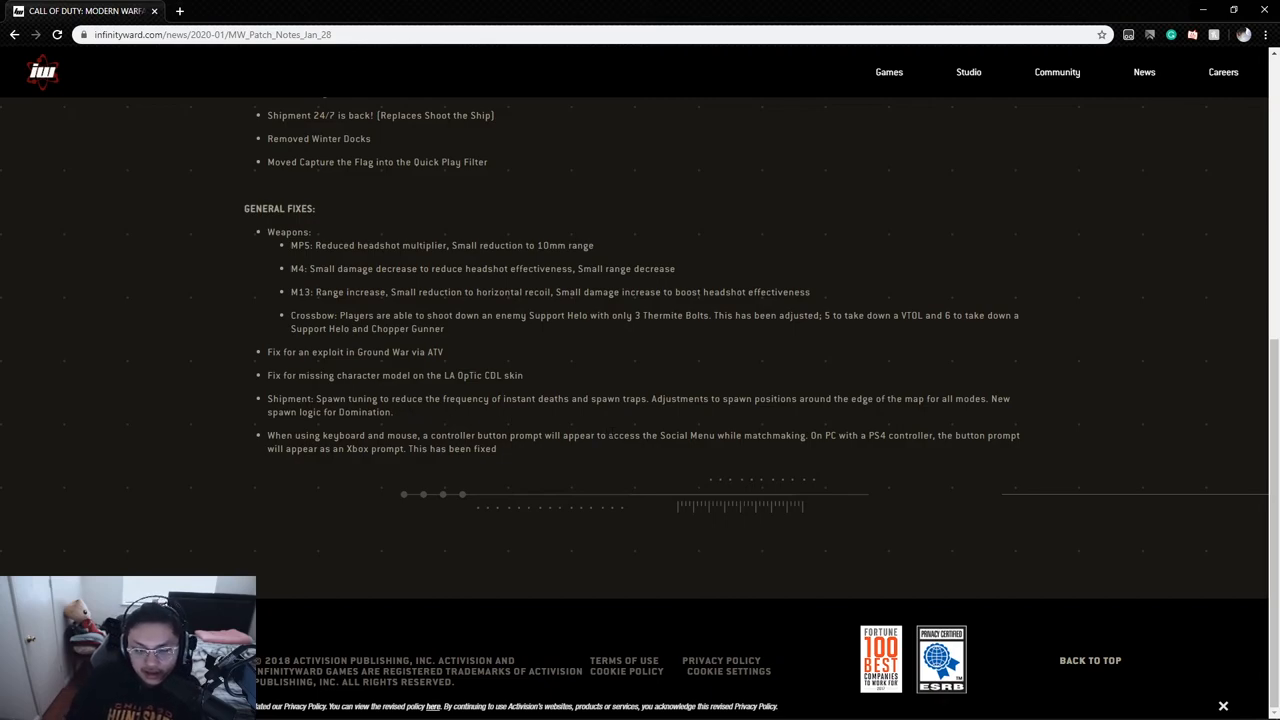
{"action": "mouse_move", "coordinate": [812, 448]}
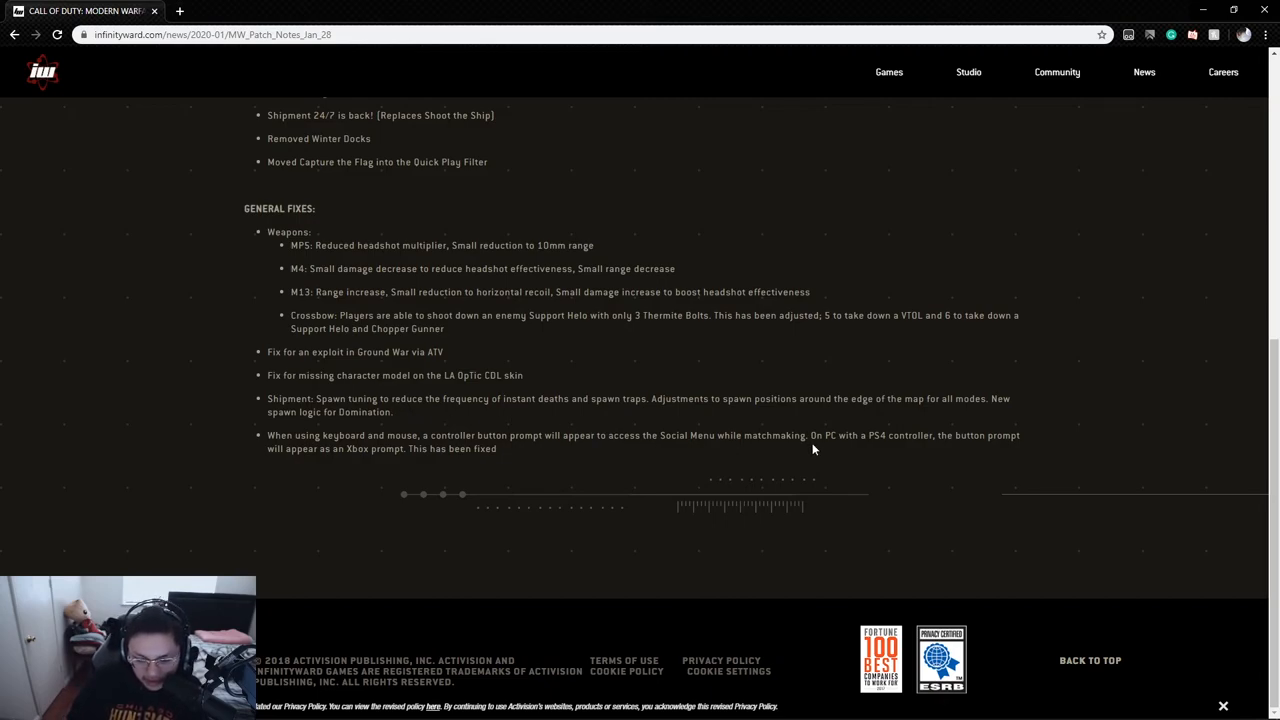
{"action": "mouse_move", "coordinate": [726, 462]}
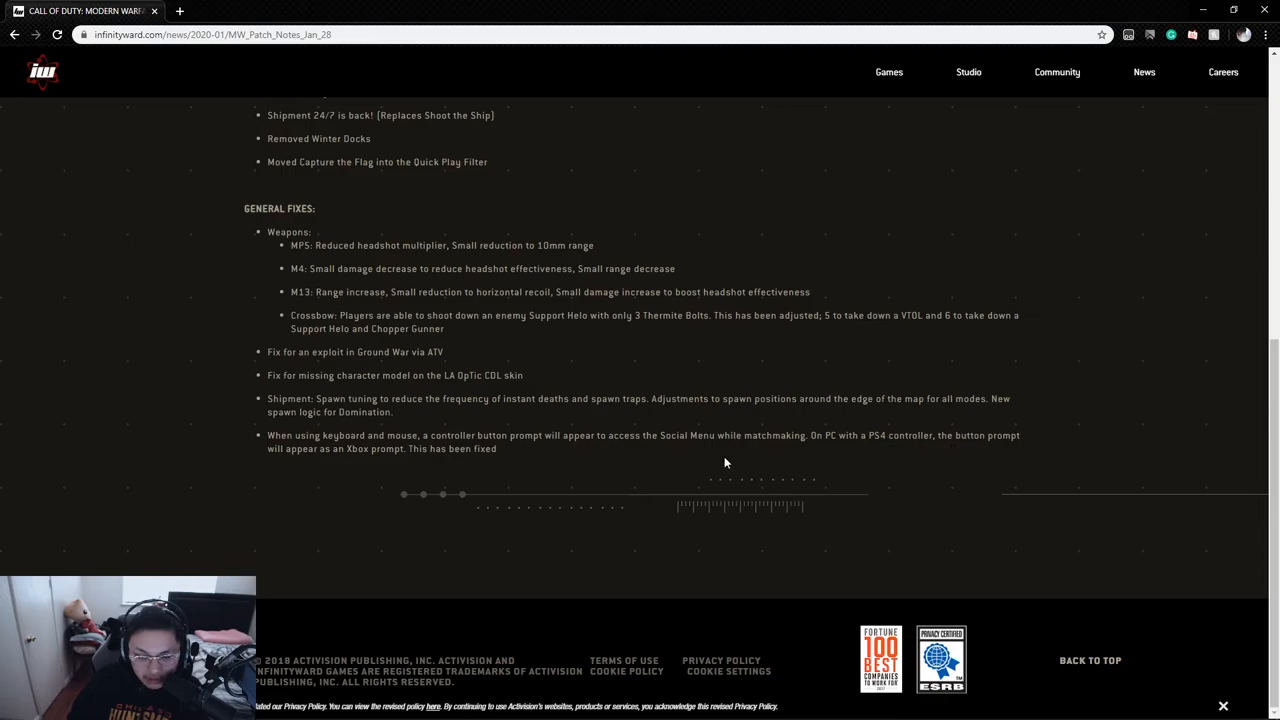
{"action": "mouse_move", "coordinate": [424, 462]}
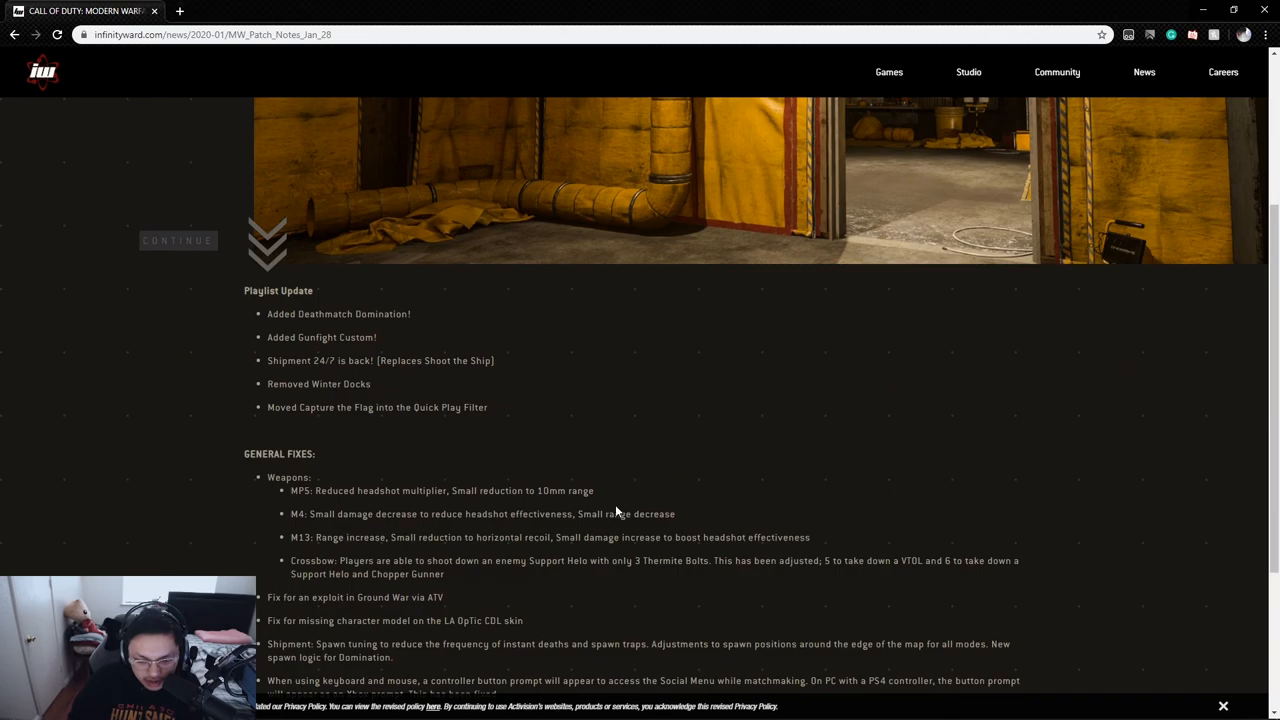
- Drag the scrollbar to the top, showing the January 28th title banner
{"action": "left_click_drag", "start_coordinate": [292, 490], "coordinate": [676, 514]}
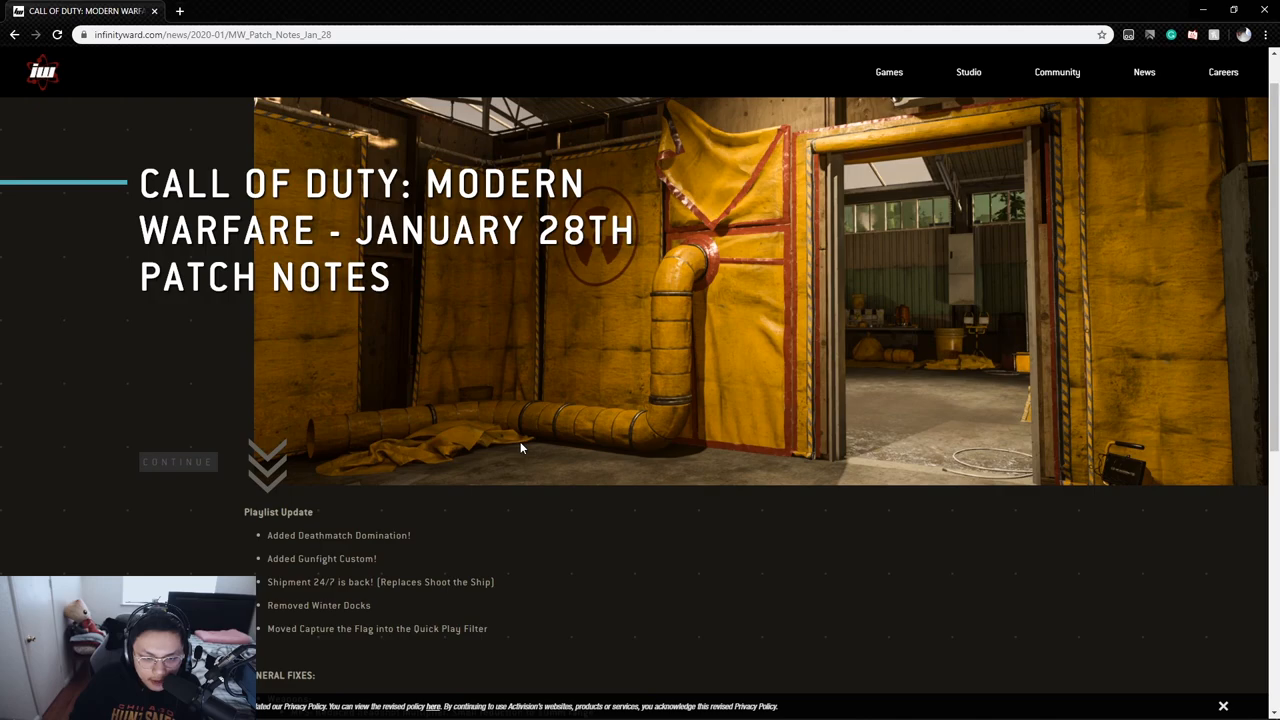
{"action": "mouse_move", "coordinate": [544, 512]}
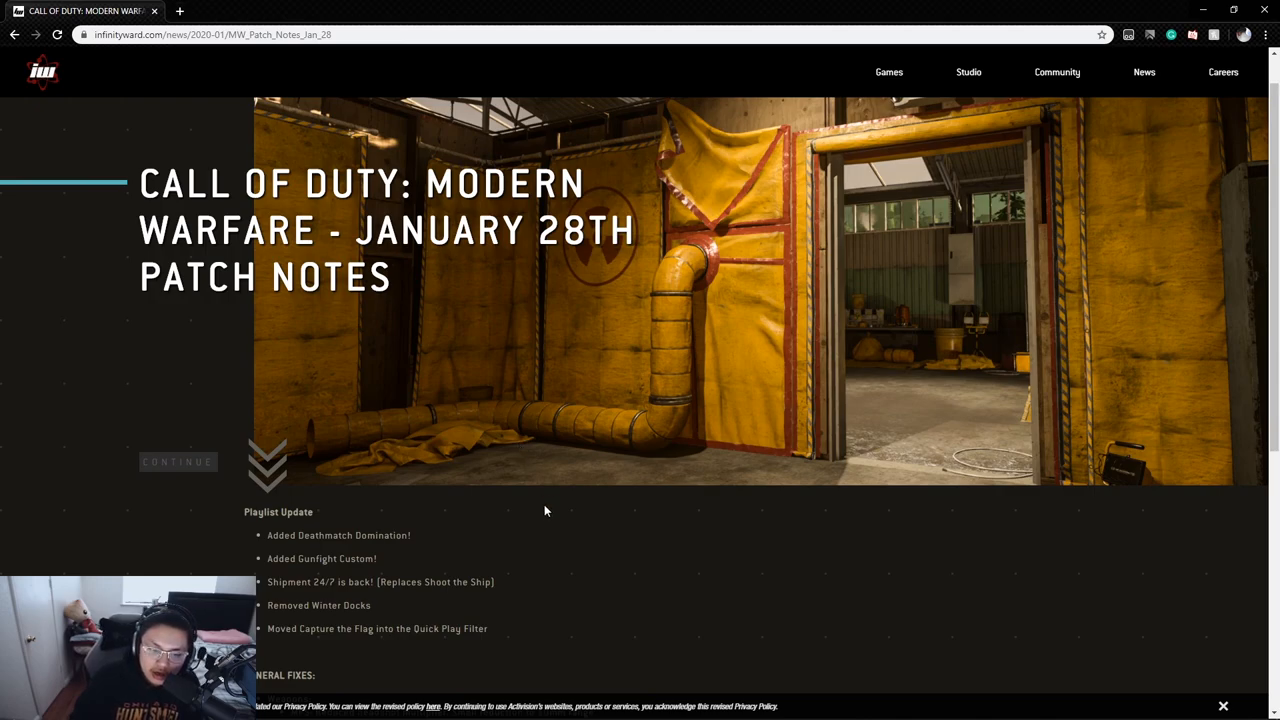